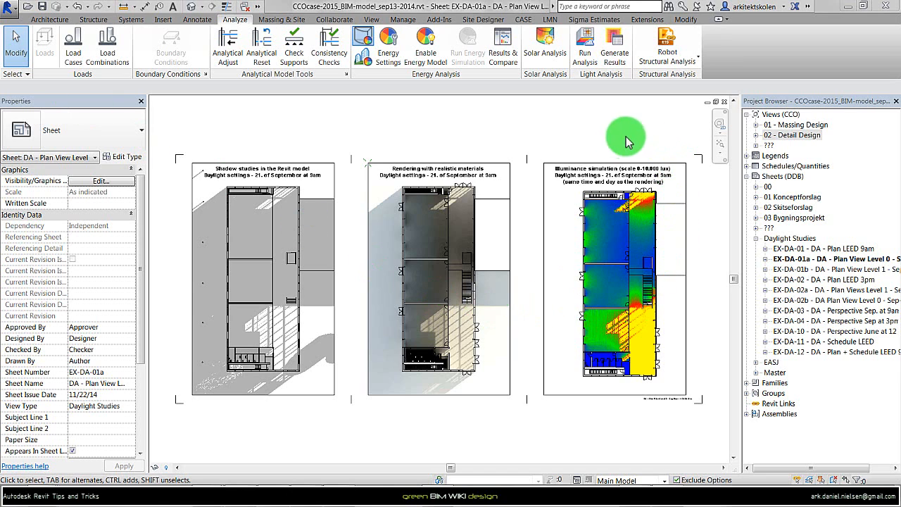
pyautogui.moveTo(548, 405)
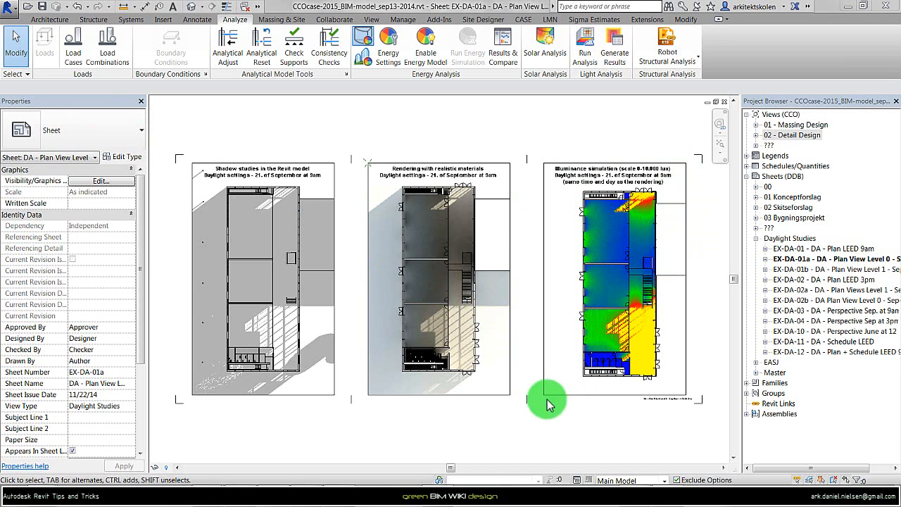
pyautogui.moveTo(619, 128)
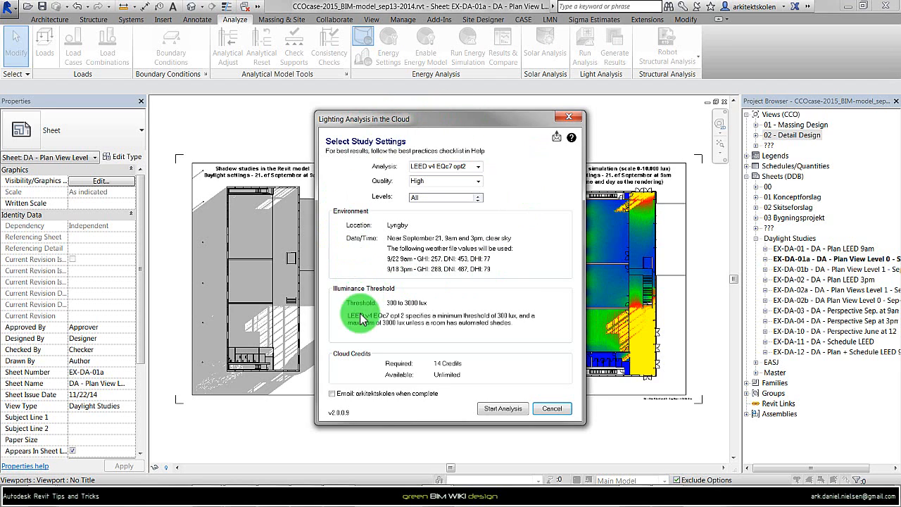
pyautogui.moveTo(383, 246)
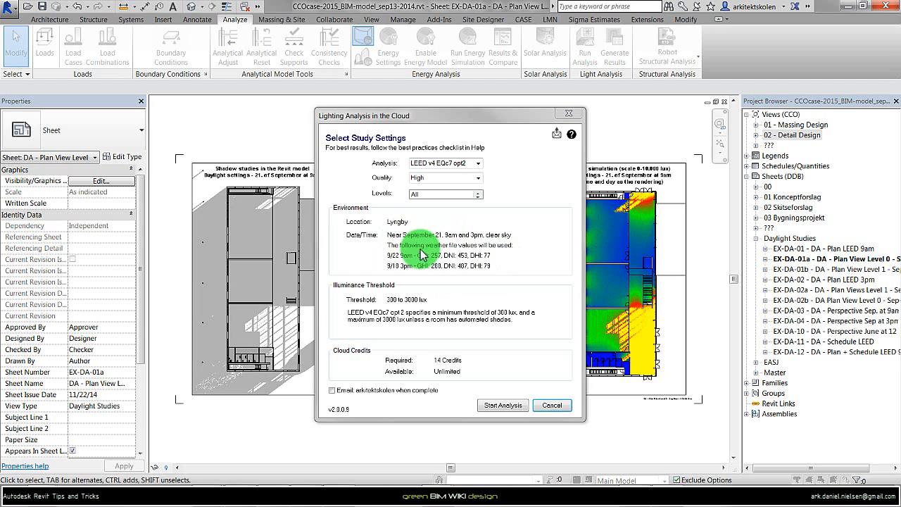
pyautogui.moveTo(467, 251)
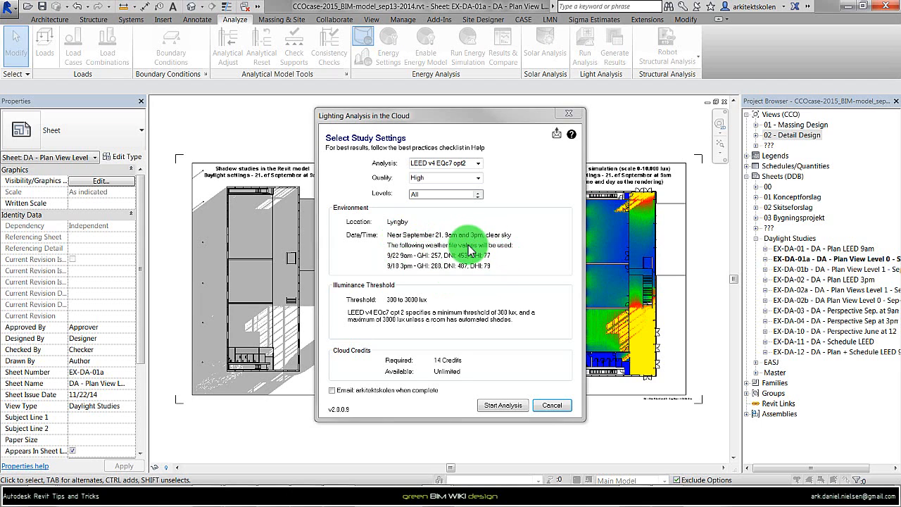
pyautogui.moveTo(445, 242)
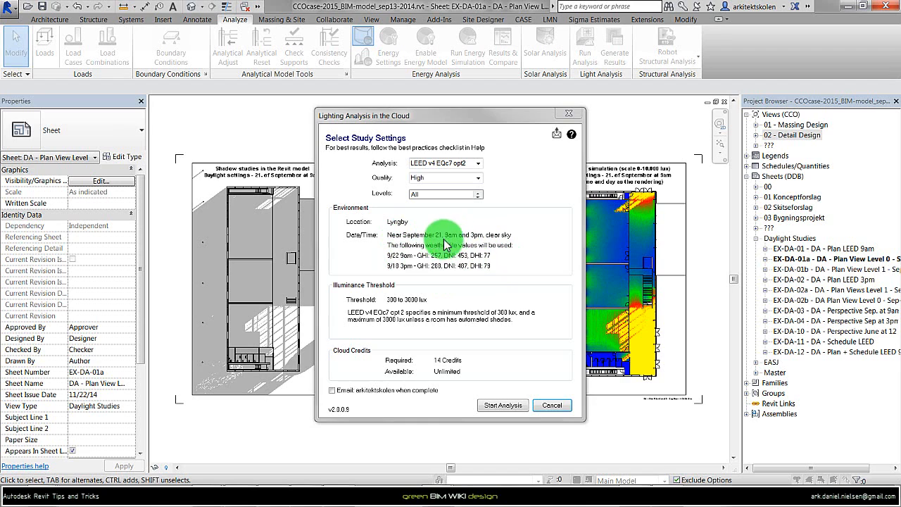
pyautogui.moveTo(490, 256)
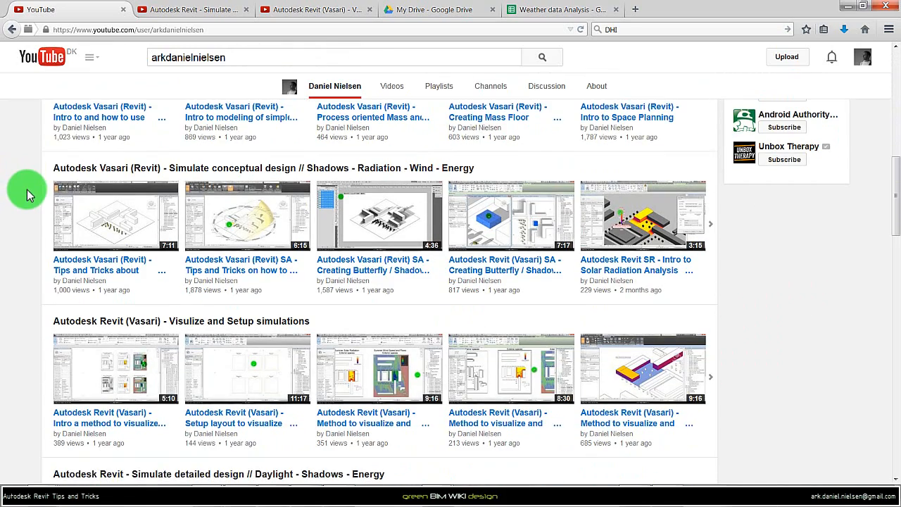
# Scroll the channel page down to the 'Simulate detailed design // Daylight' playlist
pyautogui.scroll(-3)
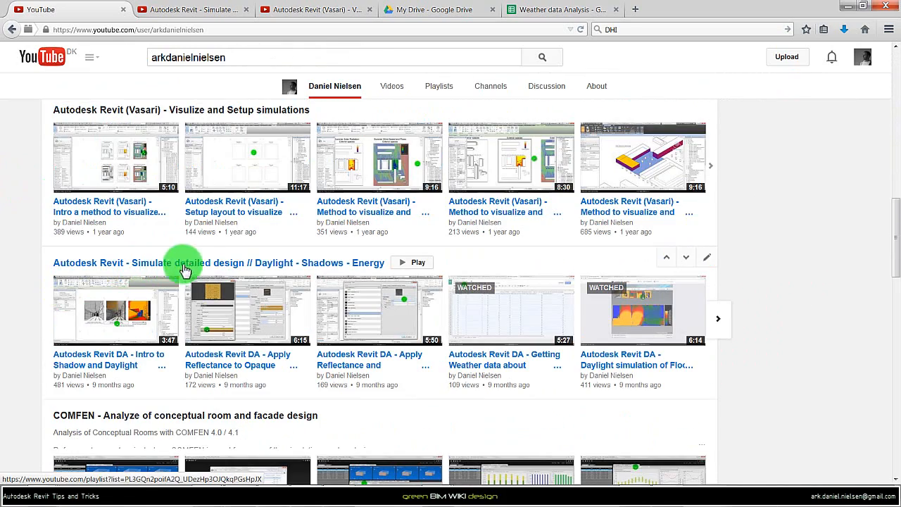
pyautogui.moveTo(270, 270)
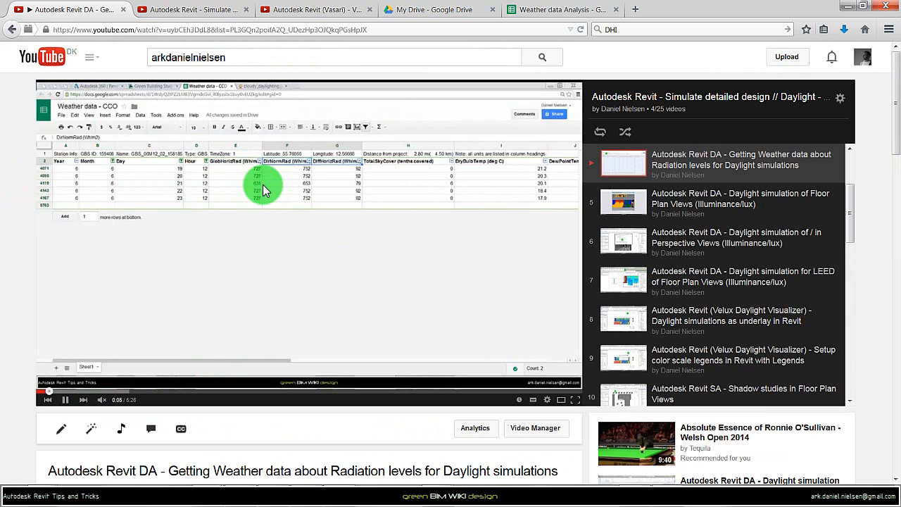
pyautogui.moveTo(238, 205)
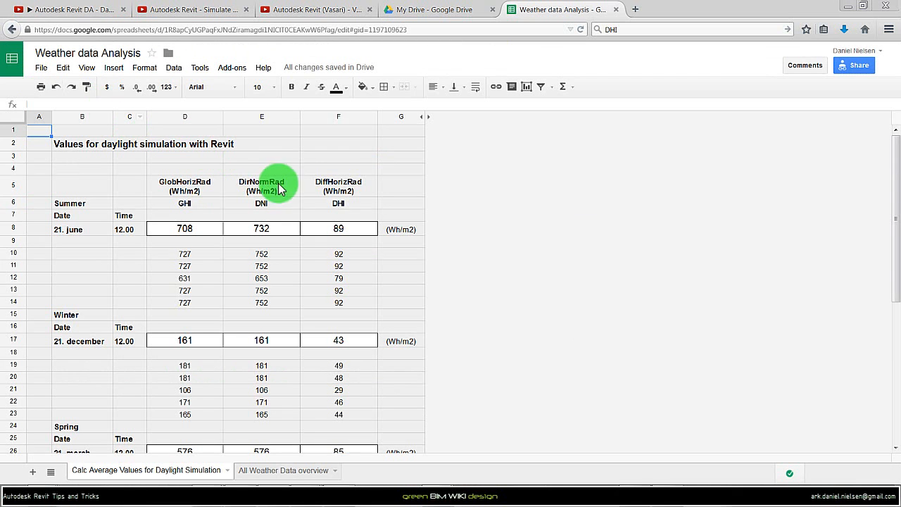
pyautogui.moveTo(360, 186)
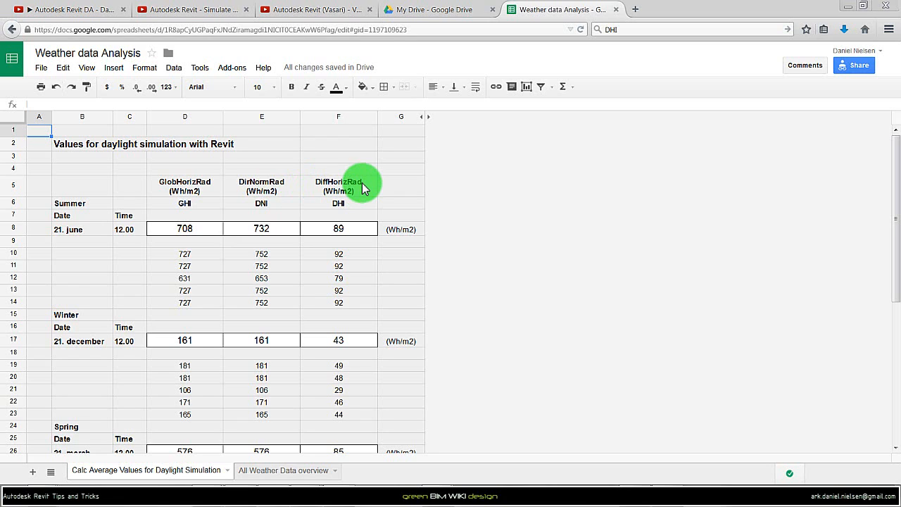
pyautogui.moveTo(239, 152)
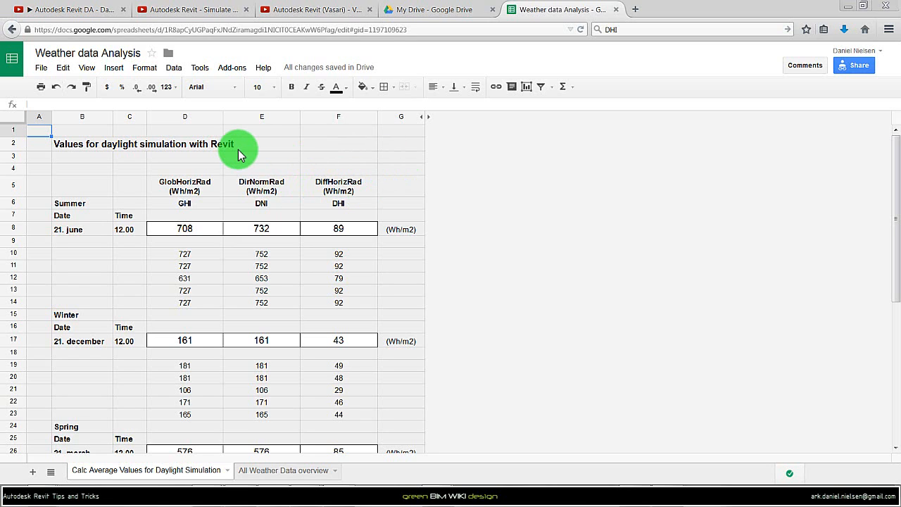
pyautogui.moveTo(153, 174)
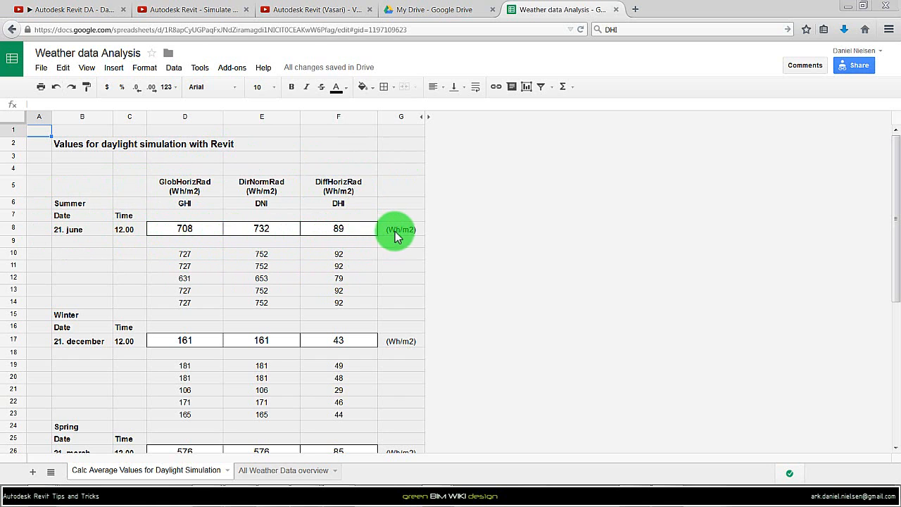
pyautogui.moveTo(163, 301)
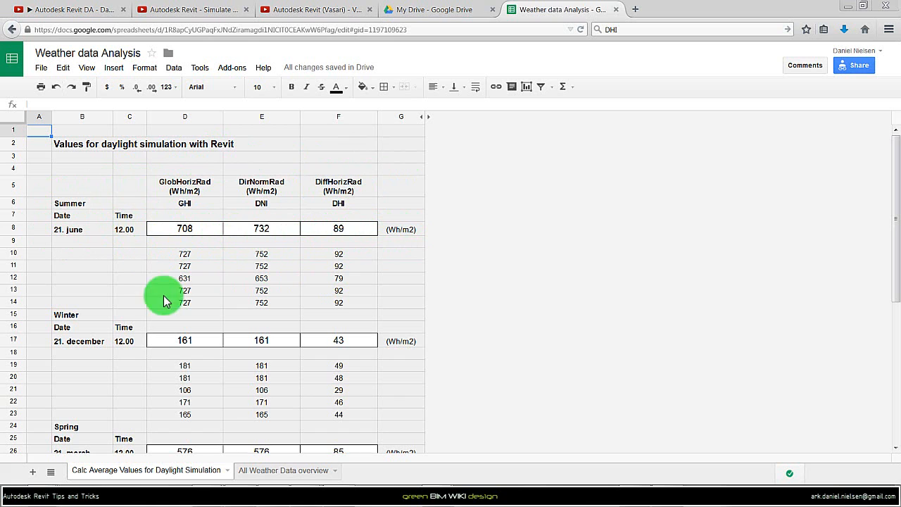
pyautogui.moveTo(116, 253)
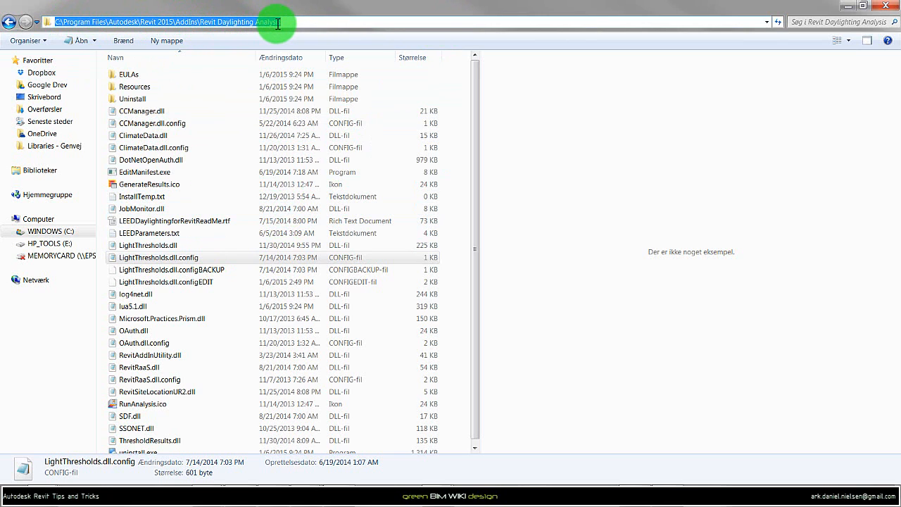
# Make a BACKUP copy of LightThresholds.dll.config in the Revit Daylighting Analysis folder
pyautogui.click(158, 256)
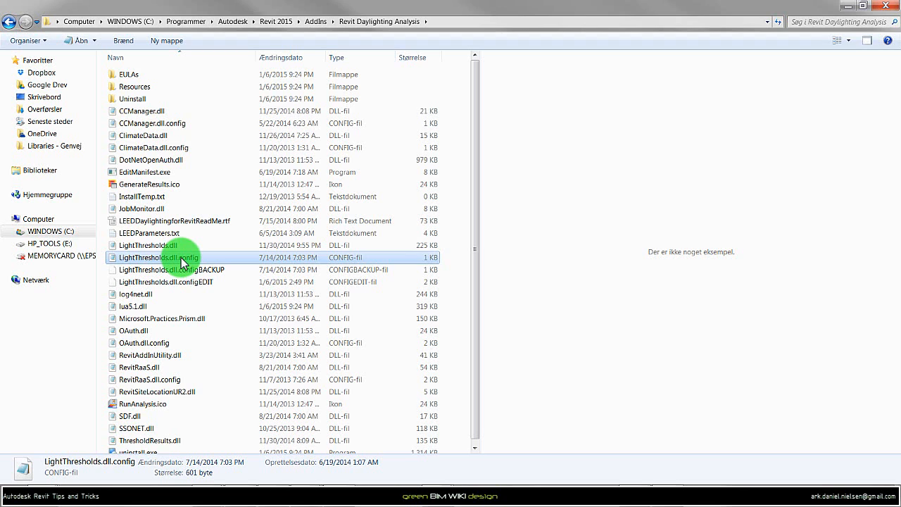
pyautogui.doubleClick(158, 256)
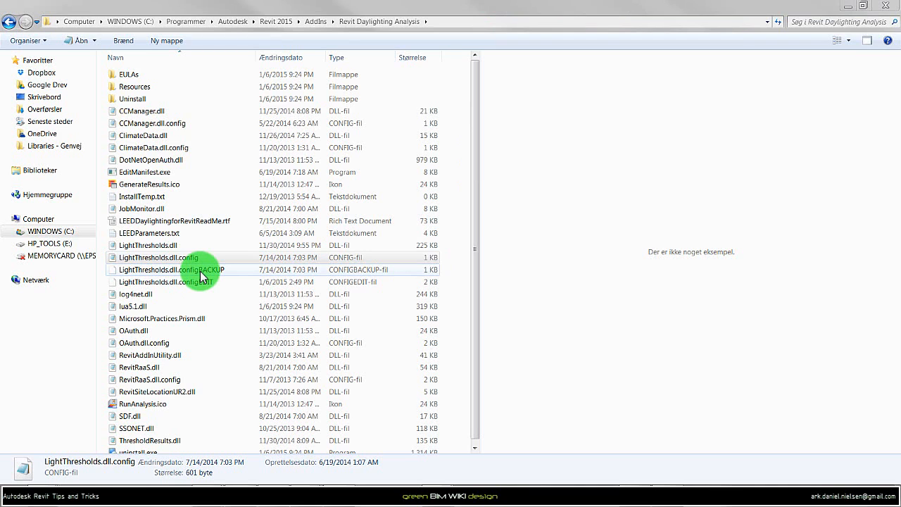
pyautogui.click(172, 270)
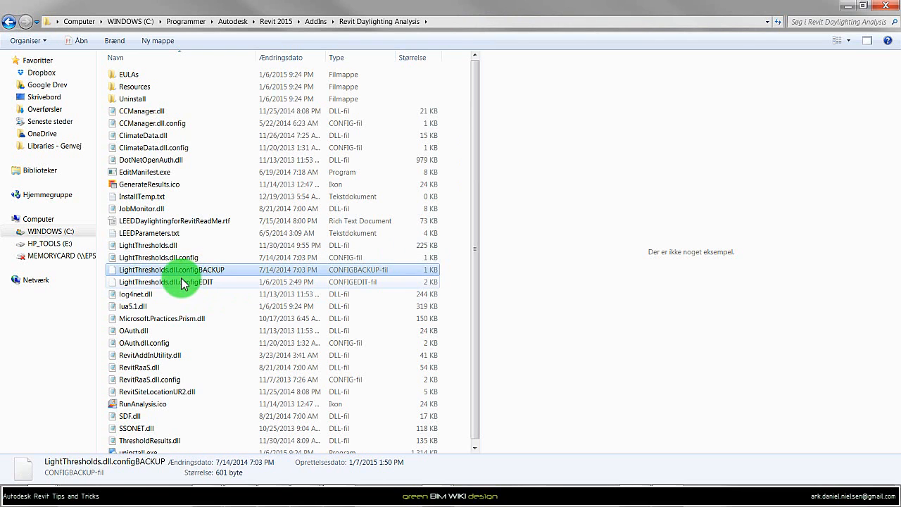
pyautogui.click(158, 256)
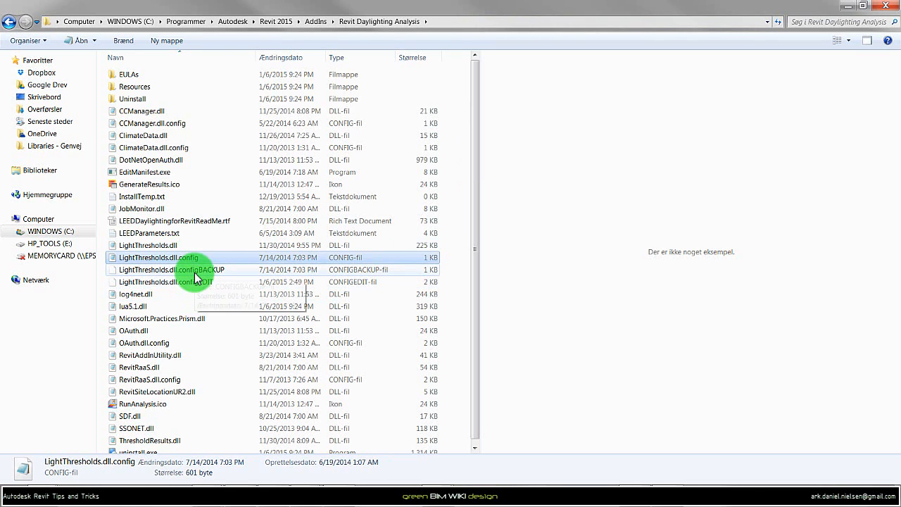
pyautogui.moveTo(198, 270)
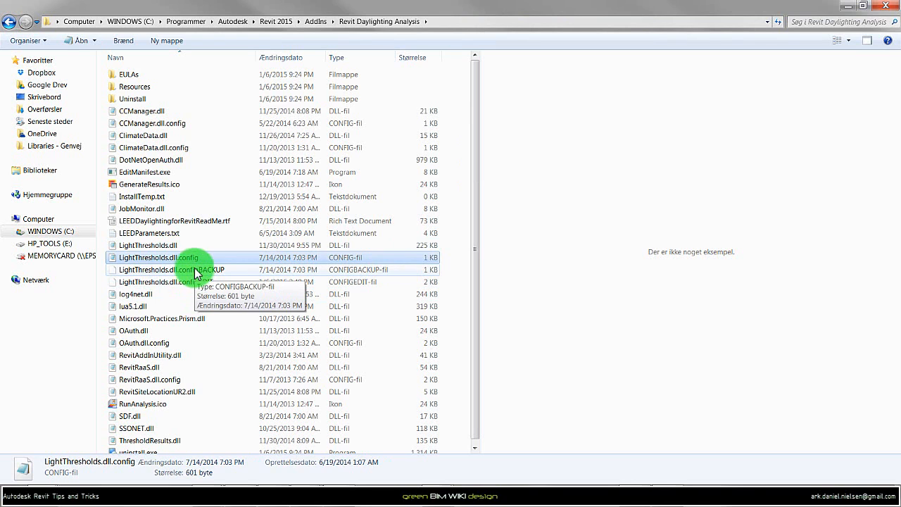
# Copy LightThresholds.dll.config again as the EDIT version and bring up its file options
pyautogui.rightClick(158, 256)
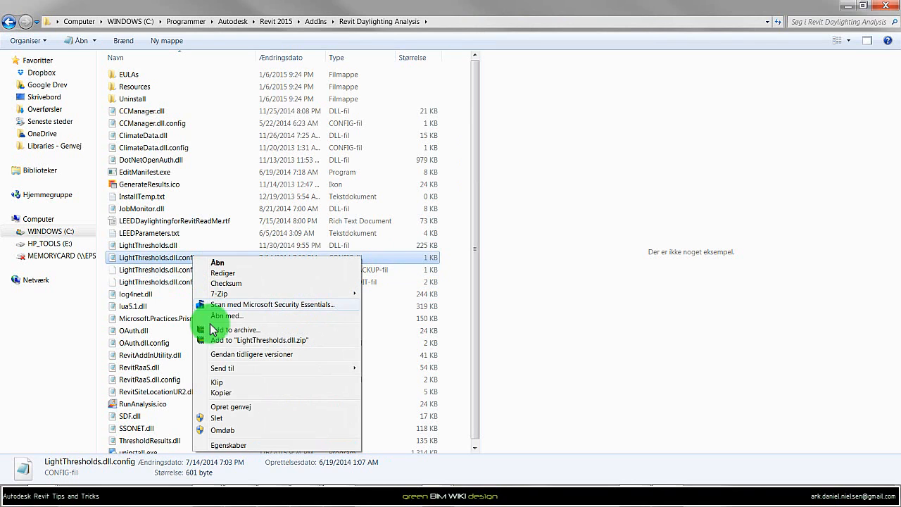
pyautogui.moveTo(240, 391)
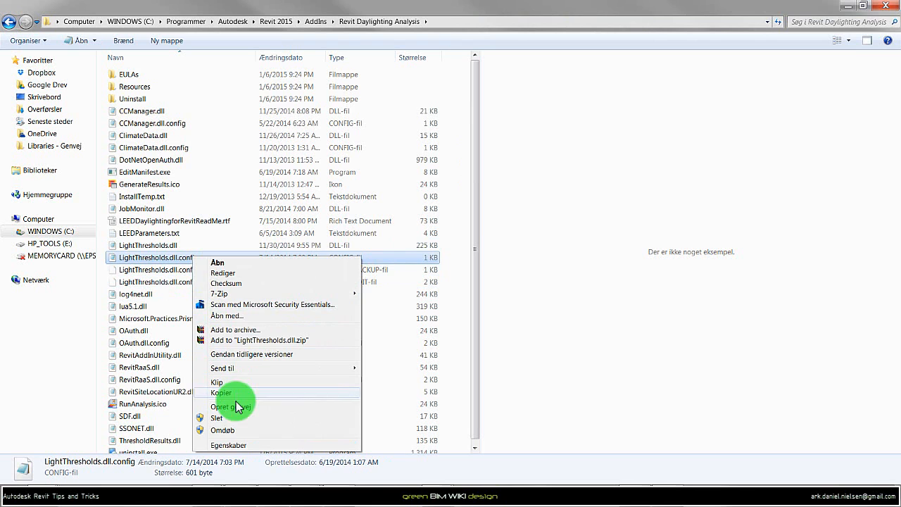
pyautogui.click(222, 392)
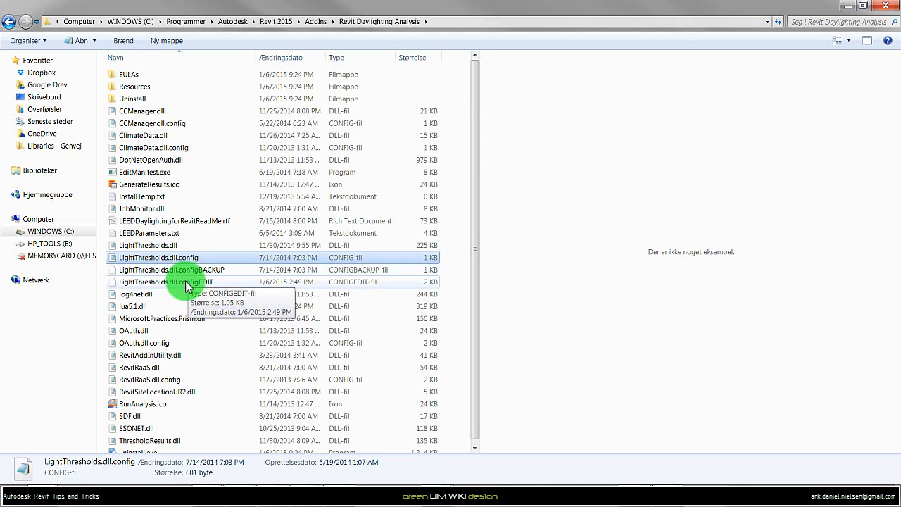
pyautogui.rightClick(186, 282)
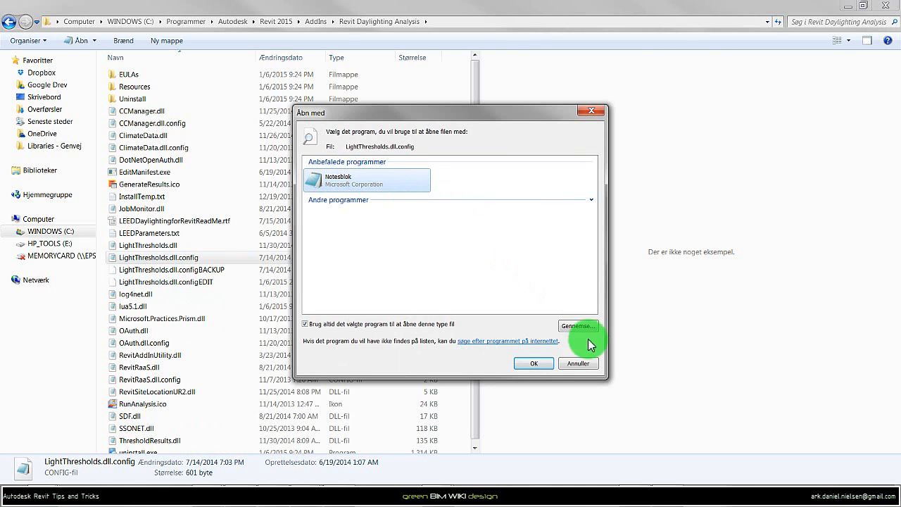
# Choose Notepad (Notesblok) as the program to open the EDIT config file
pyautogui.click(533, 363)
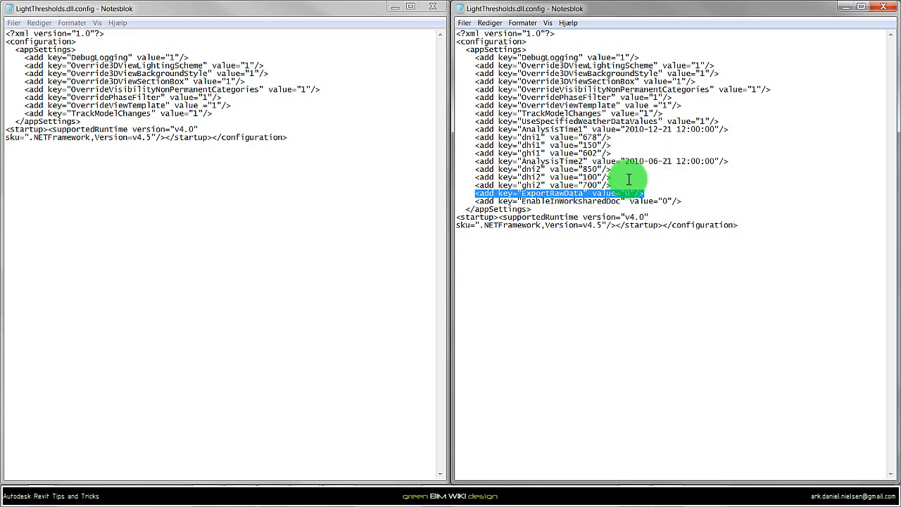
# Highlight the added ExportRawData setting line in the edited LightThresholds.dll.config
pyautogui.moveTo(627, 184); pyautogui.dragTo(463, 133)
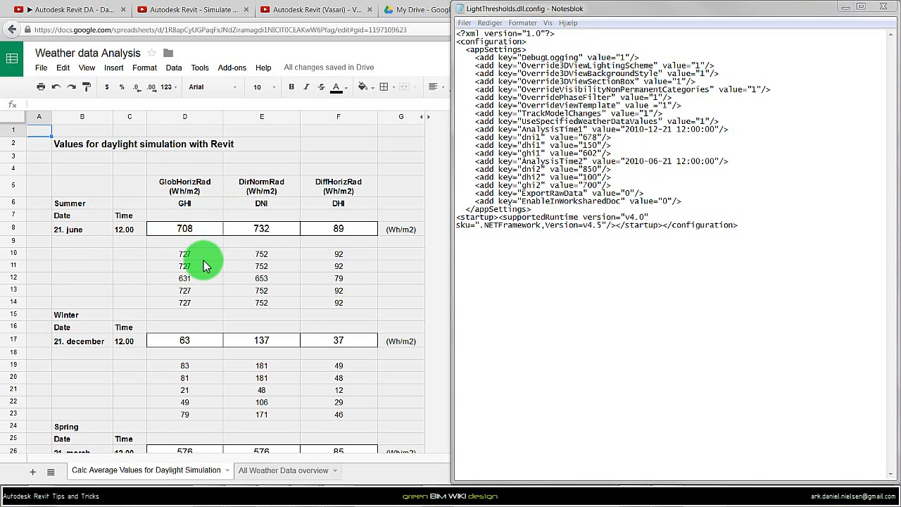
pyautogui.moveTo(180, 260)
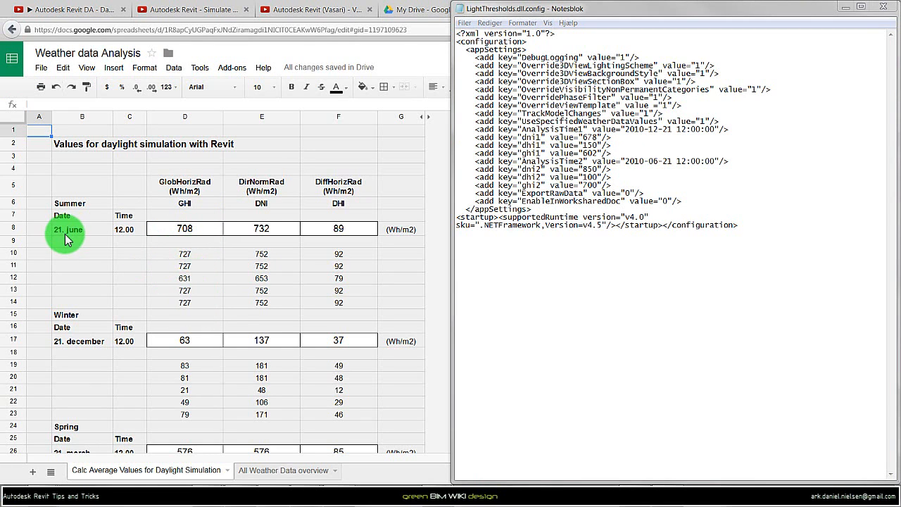
pyautogui.moveTo(204, 267)
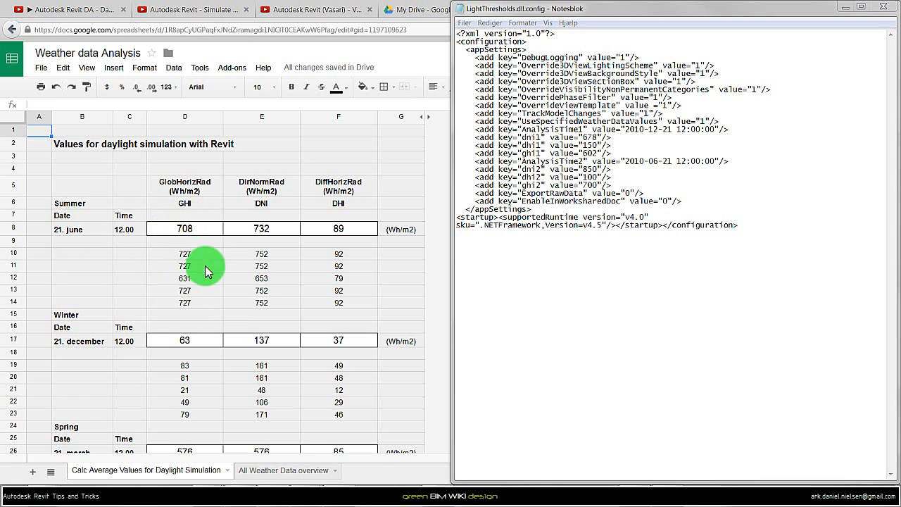
pyautogui.moveTo(186, 392)
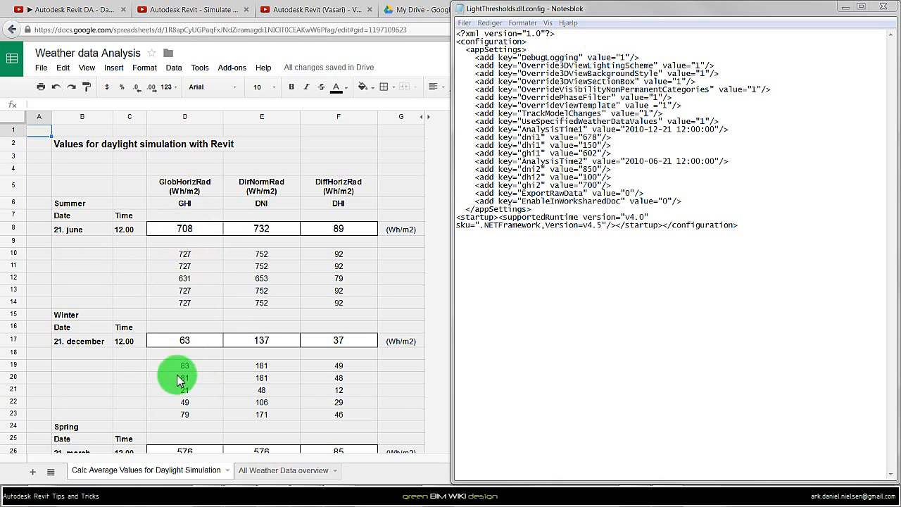
pyautogui.moveTo(214, 397)
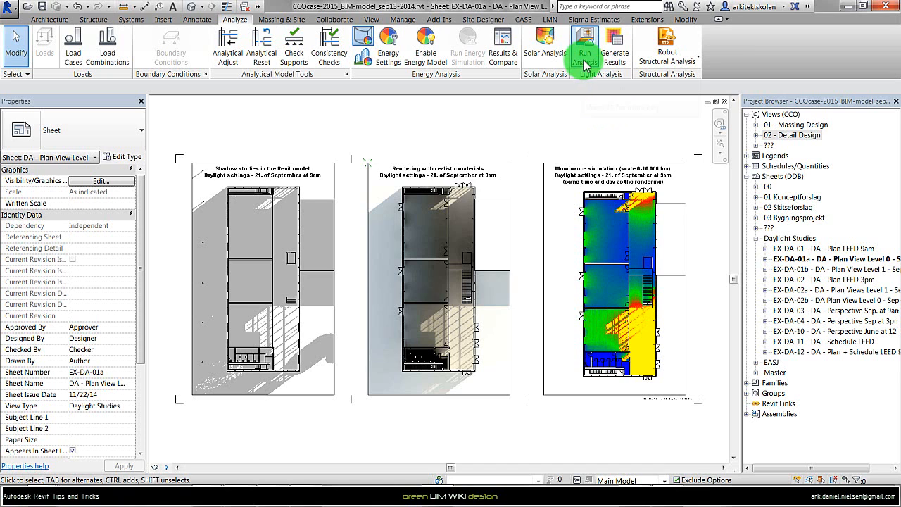
# Start the cloud lighting analysis from the Analyze ribbon and continue past the welcome message
pyautogui.click(586, 45)
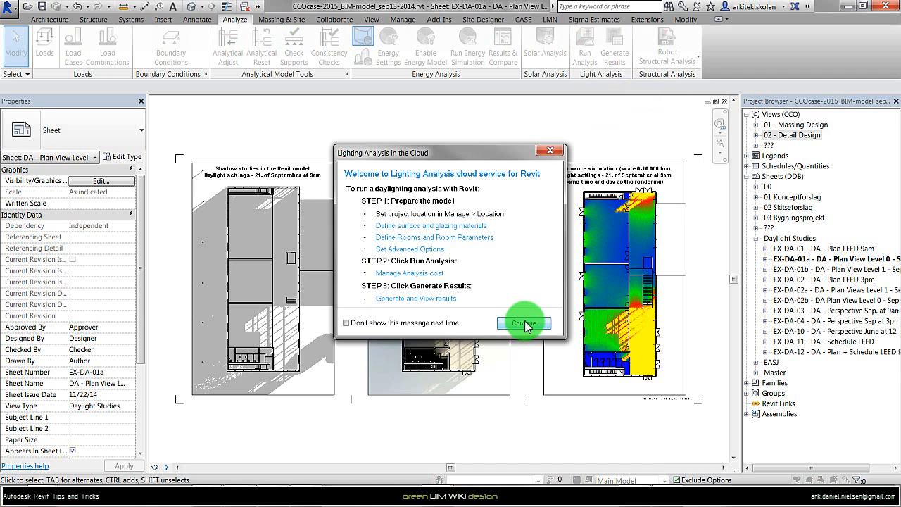
pyautogui.click(524, 322)
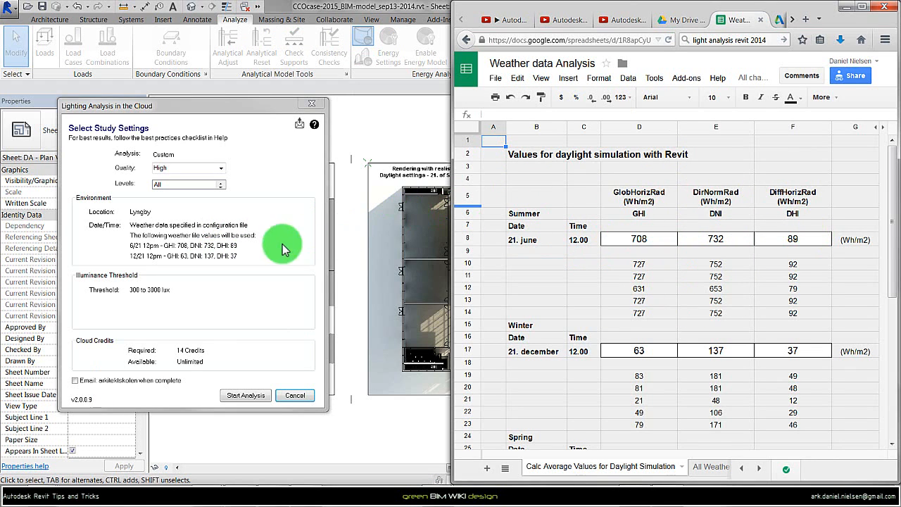
pyautogui.moveTo(204, 256)
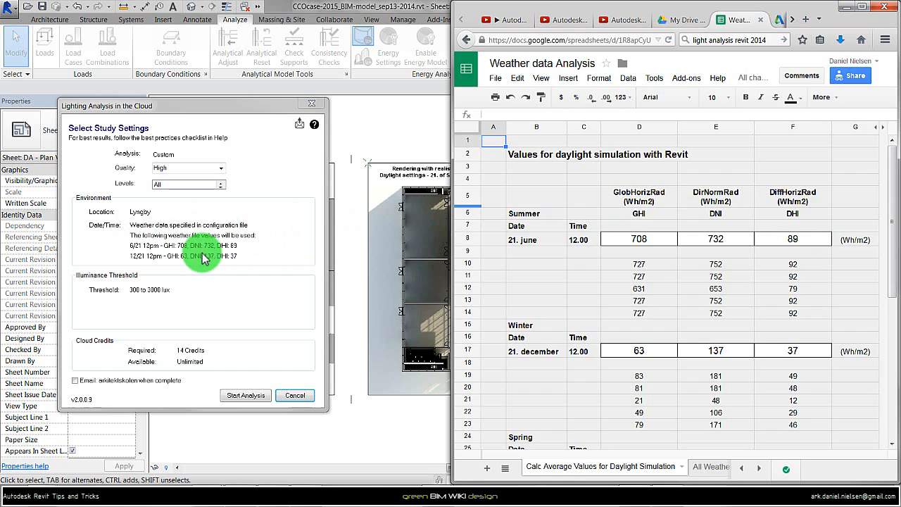
# Start the analysis with the config weather data for 6/21 and 12/21 noon
pyautogui.click(245, 394)
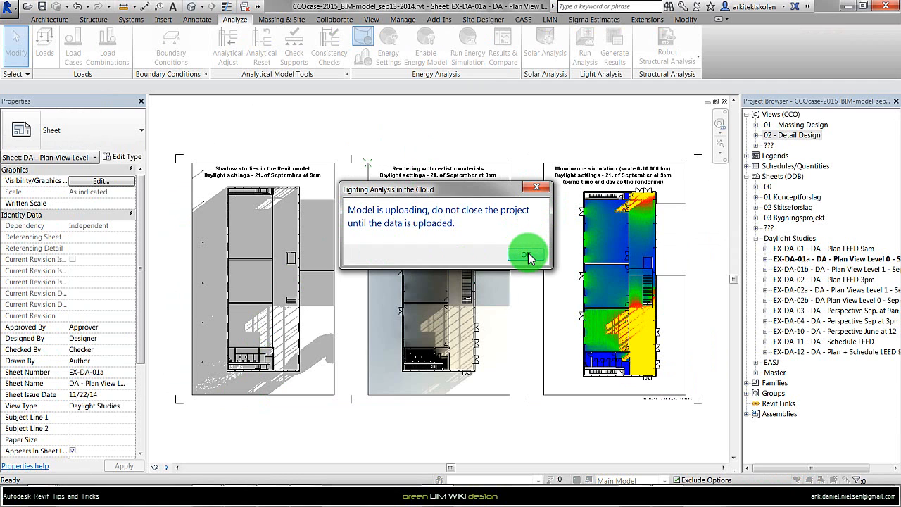
# Acknowledge the upload message so the Level 00 lighting results plan for 12/21 12pm appears
pyautogui.click(523, 254)
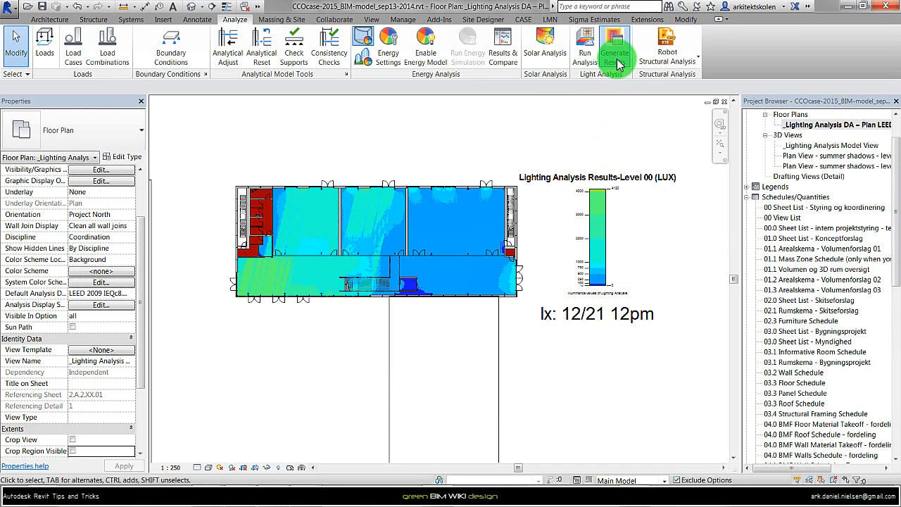
# Generate the lighting results and accept the summary for 12pm June 21 and December 21
pyautogui.click(613, 46)
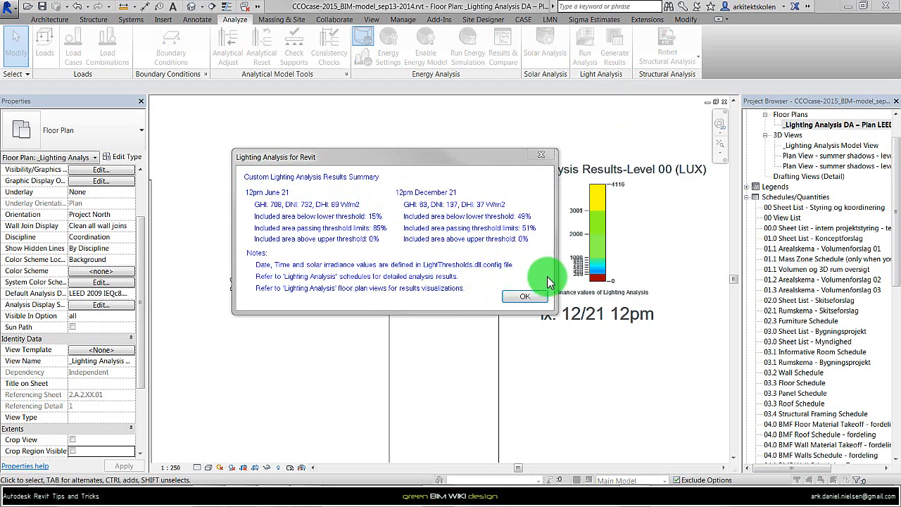
pyautogui.moveTo(495, 262)
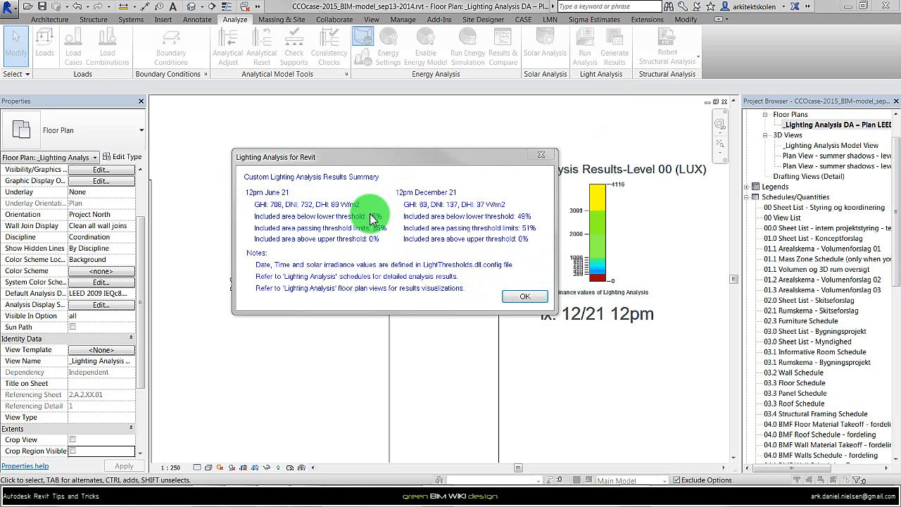
pyautogui.moveTo(394, 240)
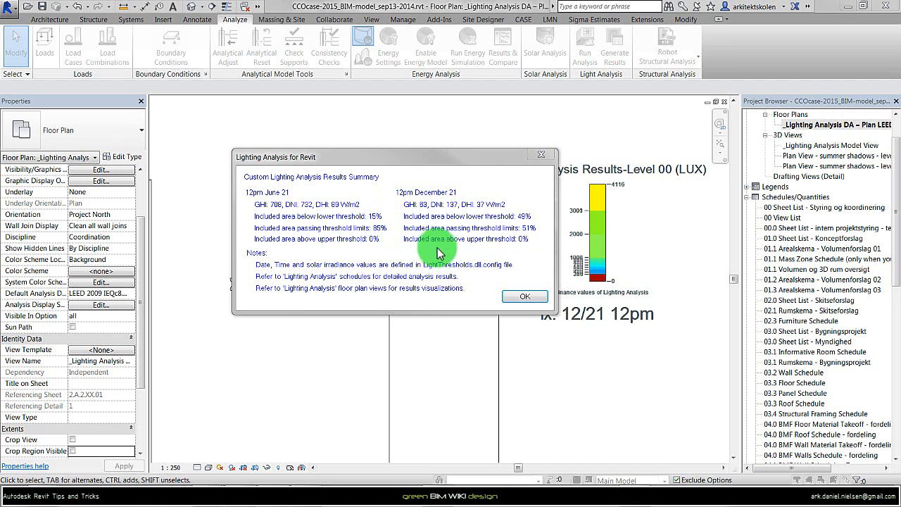
pyautogui.click(523, 296)
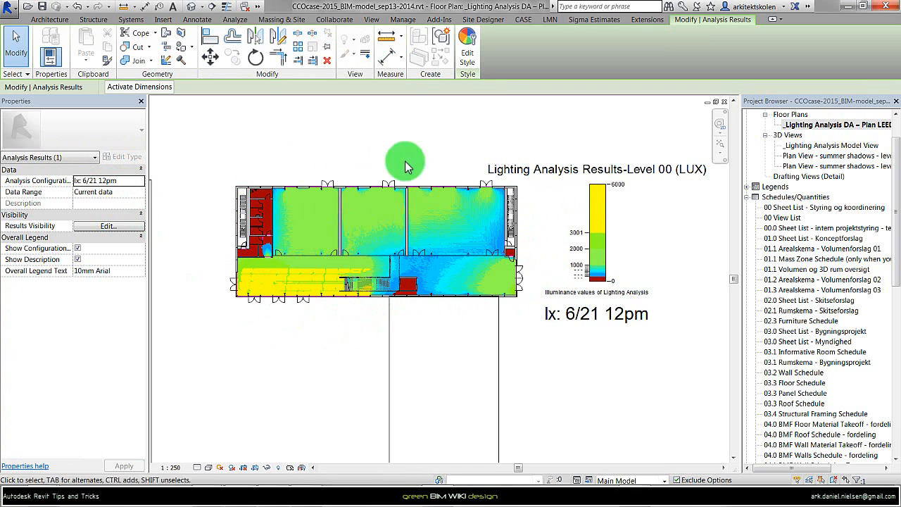
# Clear the selection so the Level 00 plan shows the lx: 6/21 12pm results
pyautogui.click(233, 20)
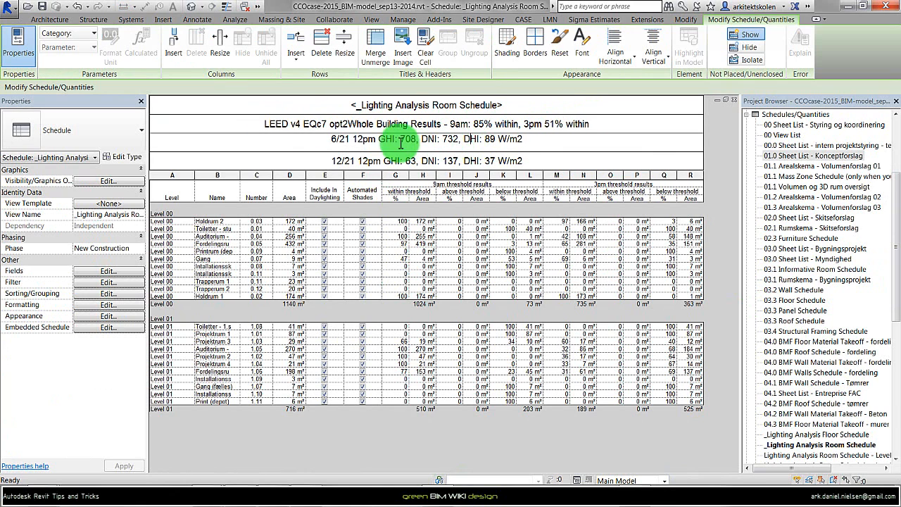
# Select the schedule header showing 6/21 noon GHI 708, DNI 732, DHI 89
pyautogui.click(401, 139)
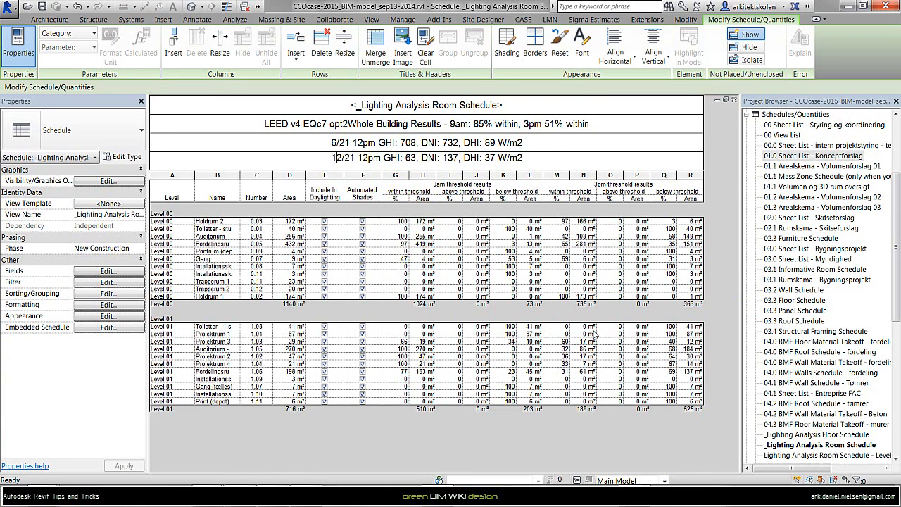
pyautogui.moveTo(595, 335)
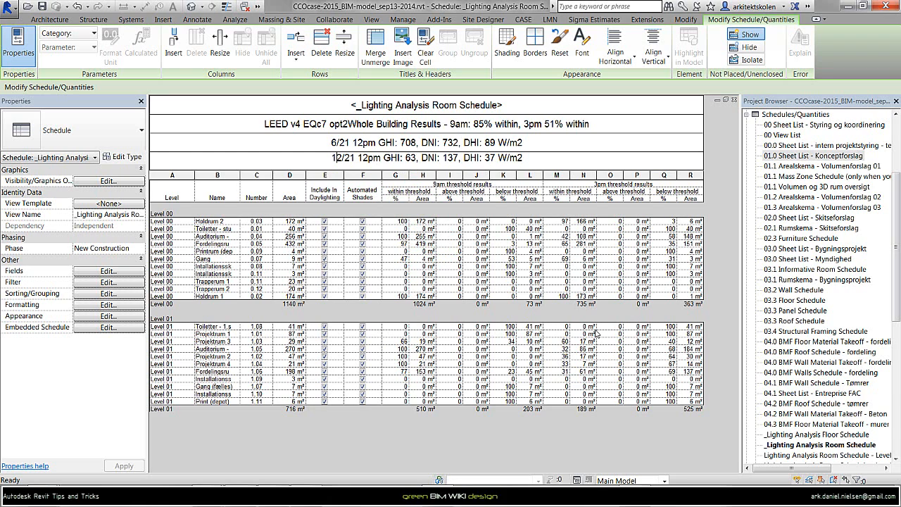